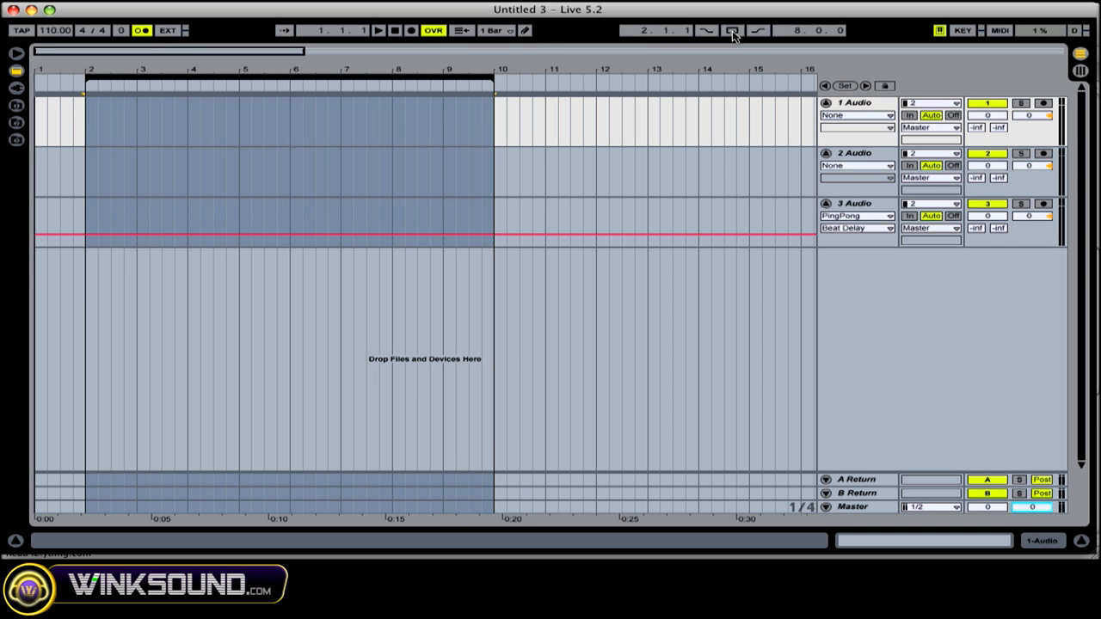
# Enable the arrangement loop over the bracketed region from bar 2 to bar 10
pyautogui.click(722, 31)
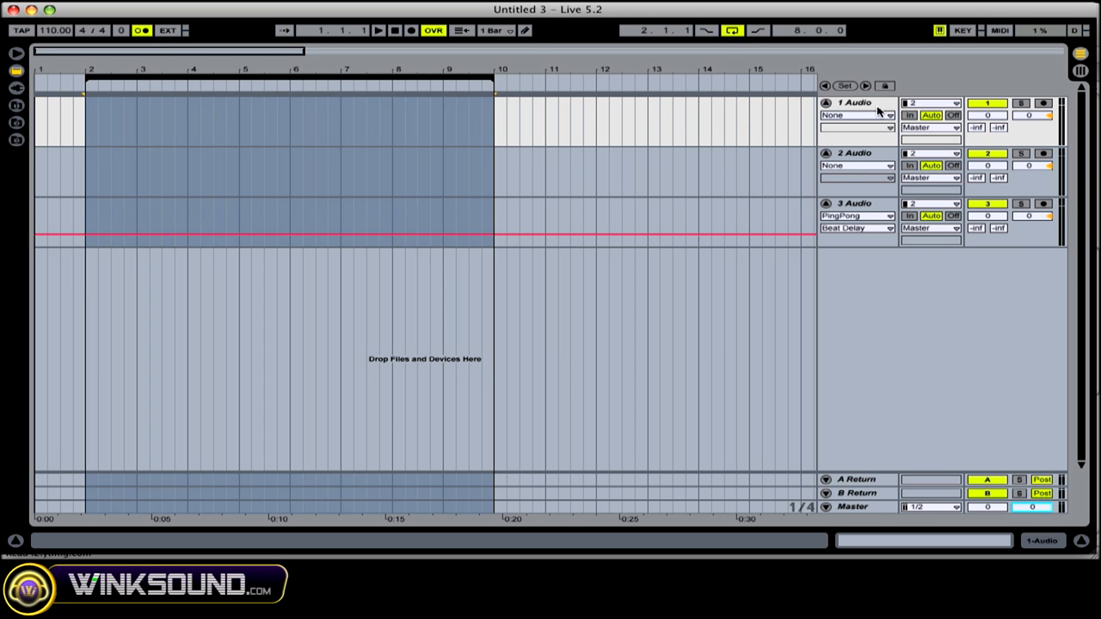
pyautogui.moveTo(853, 196)
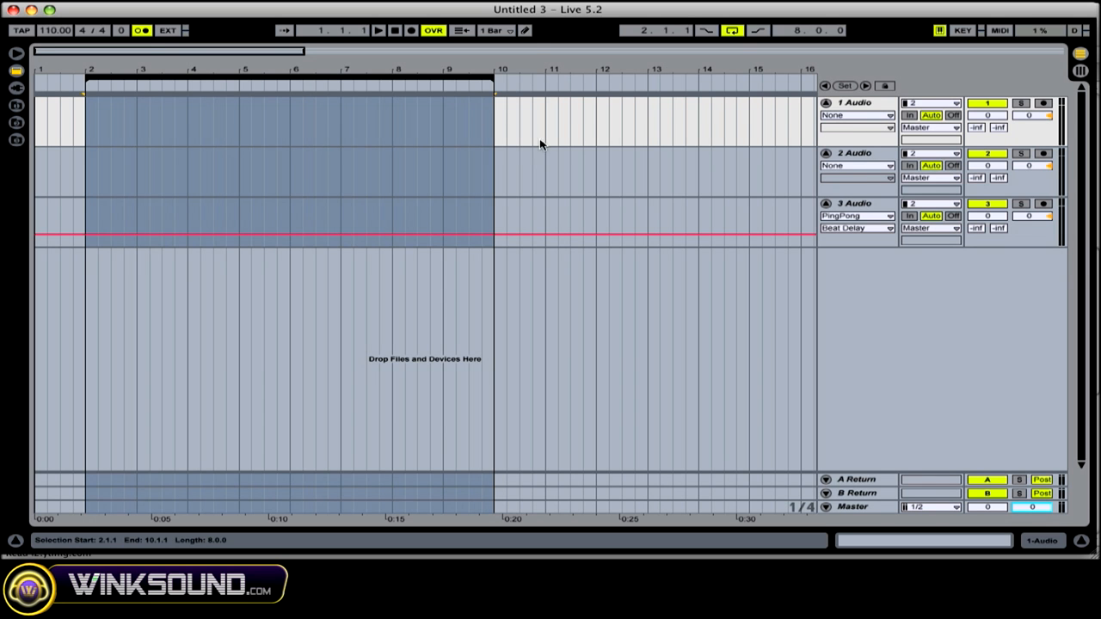
pyautogui.moveTo(705, 183)
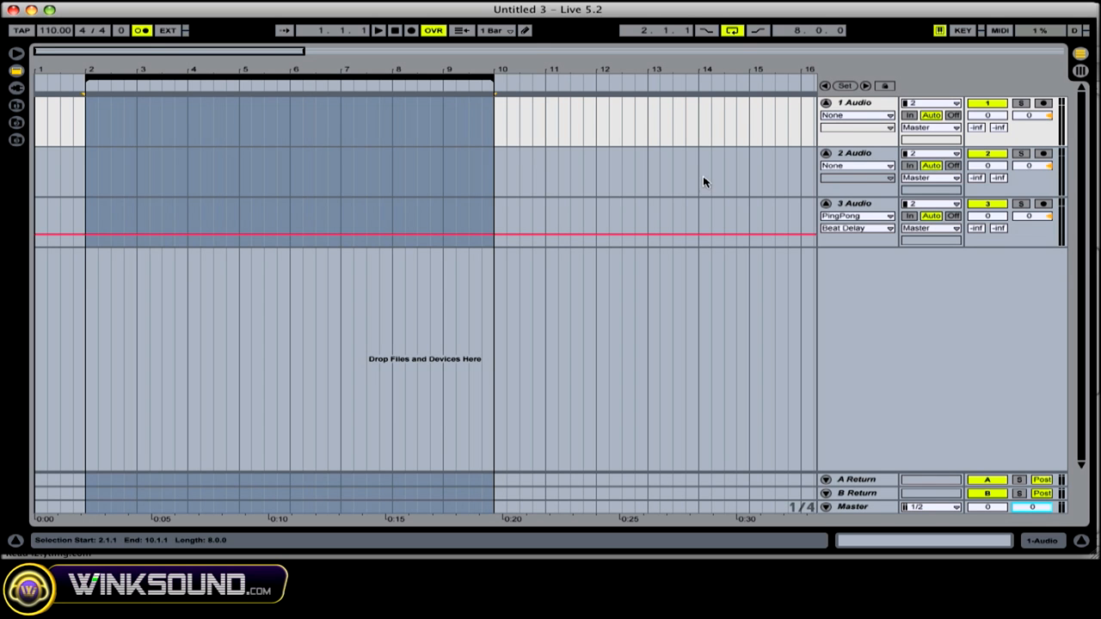
# Set track 1's input channel to input 2 and arm the track for recording
pyautogui.click(939, 105)
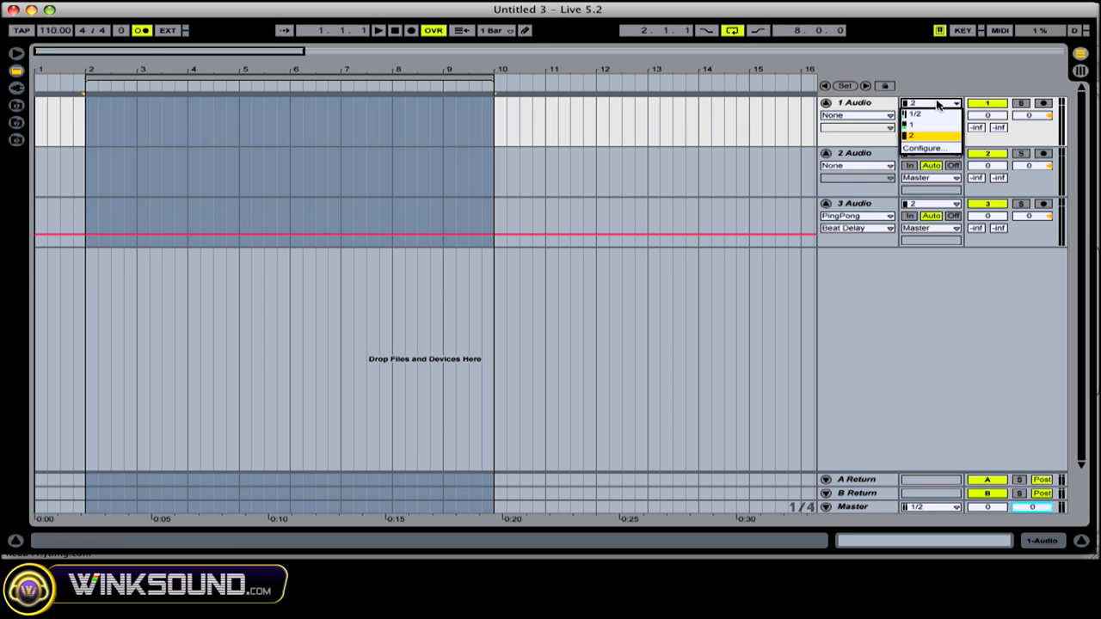
pyautogui.moveTo(929, 134)
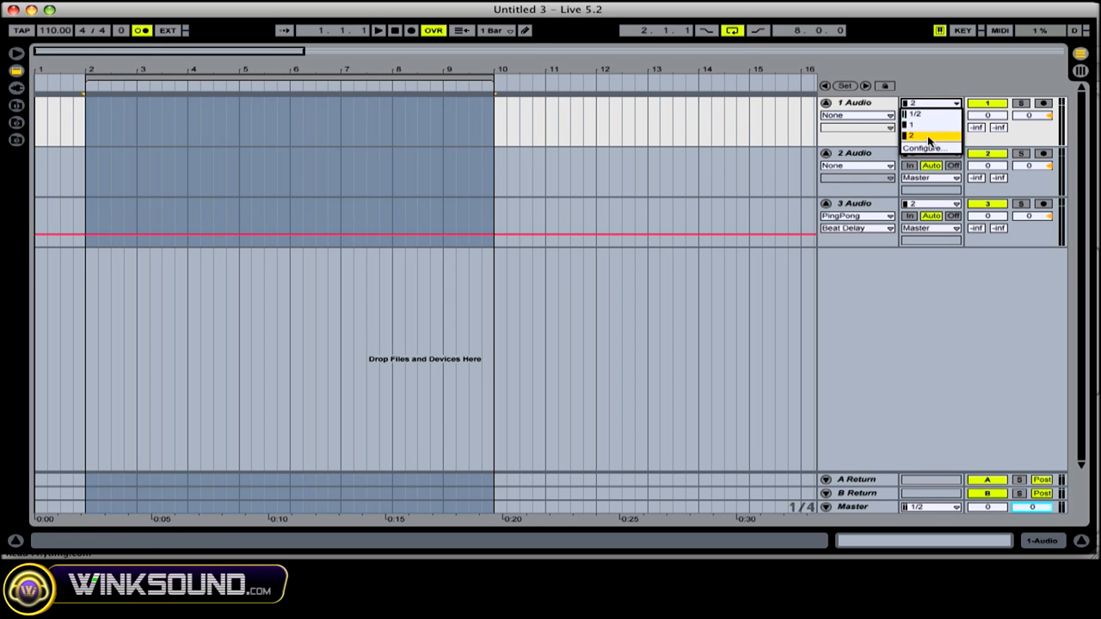
pyautogui.click(925, 134)
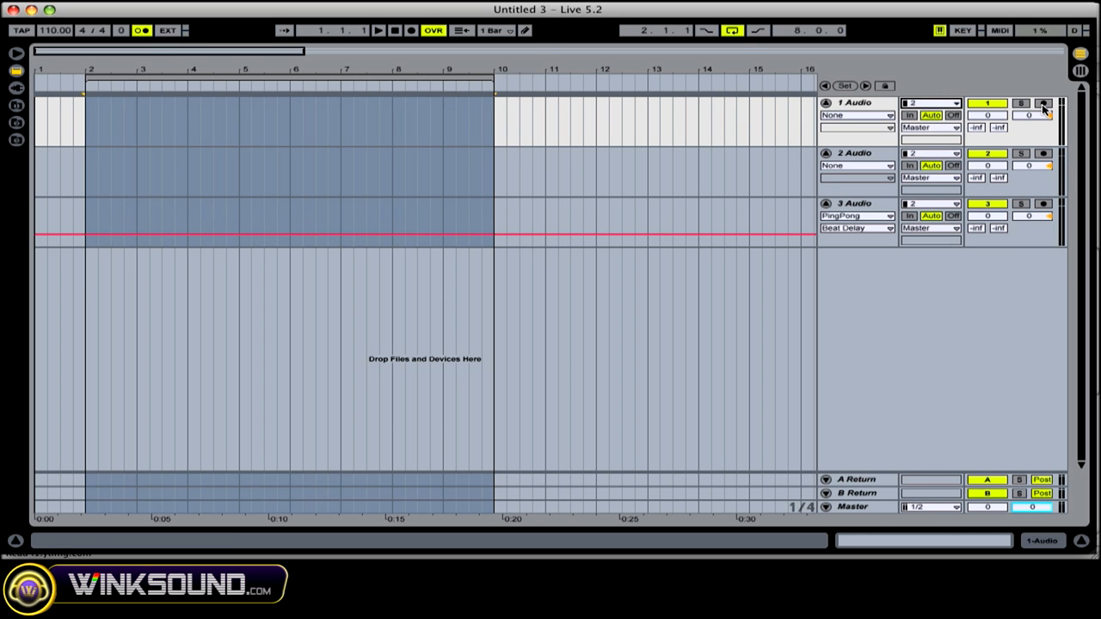
pyautogui.click(1042, 103)
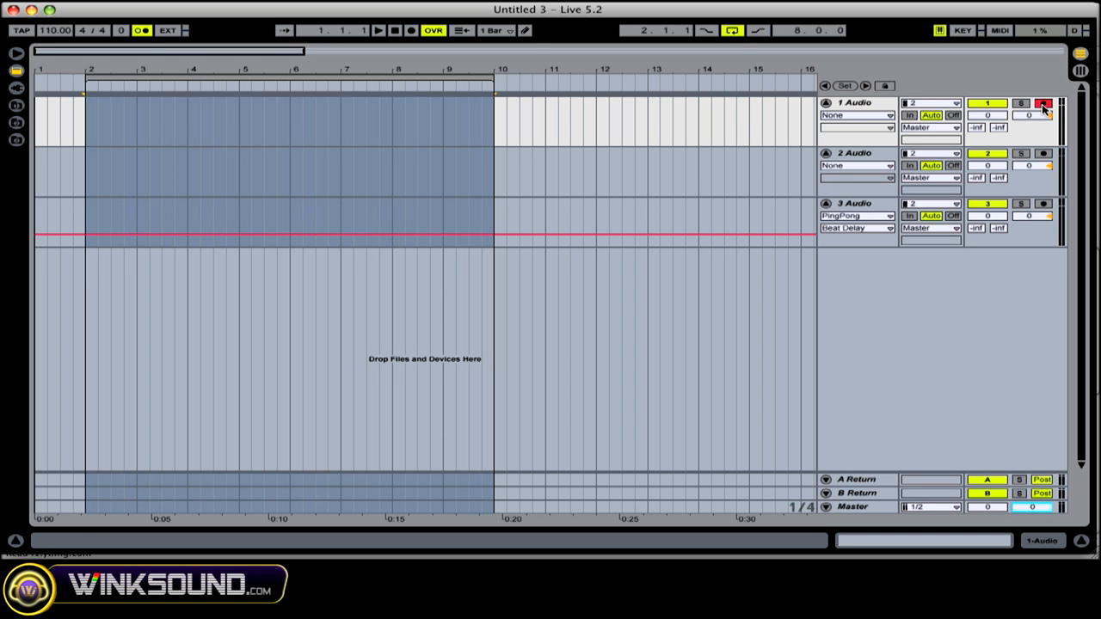
pyautogui.click(1044, 104)
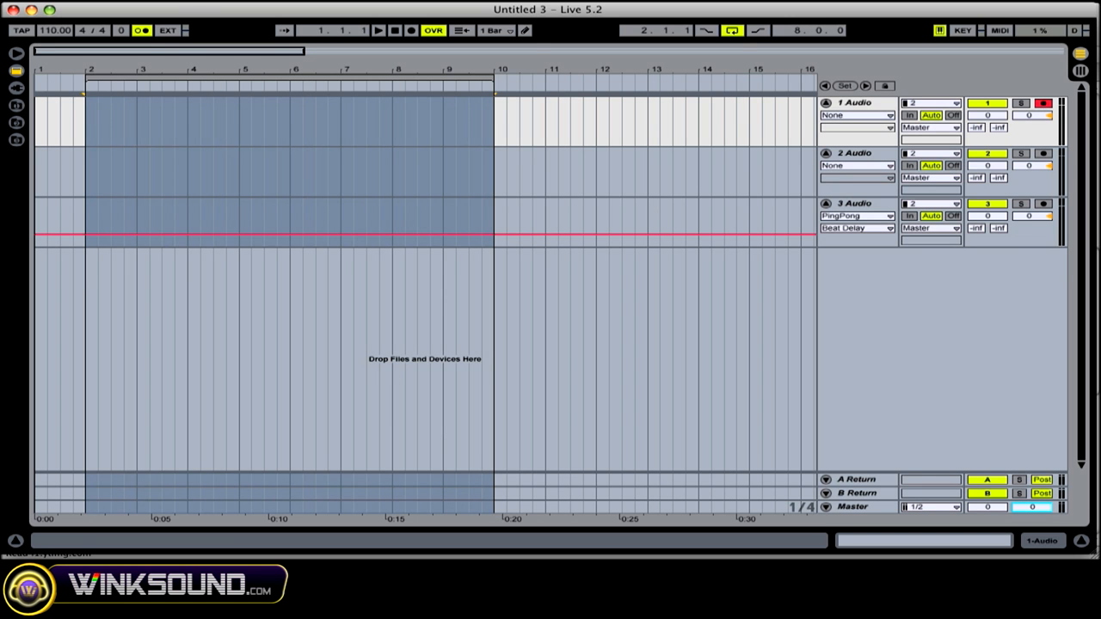
pyautogui.moveTo(361, 23)
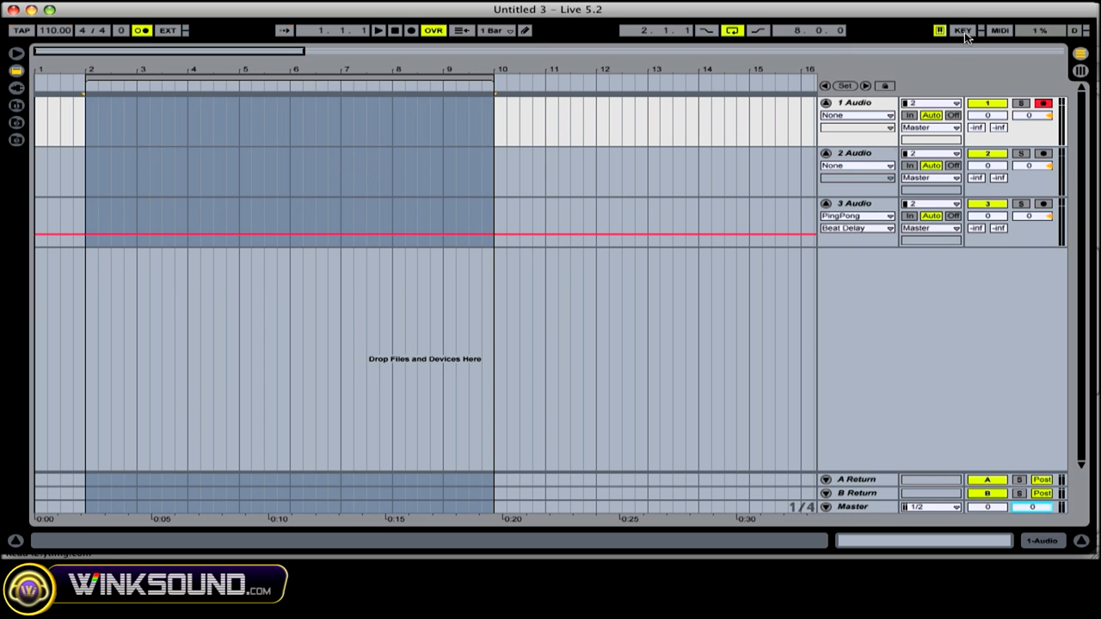
# Map a computer key to the Record button in Key map mode, then toggle MIDI map mode off
pyautogui.click(959, 28)
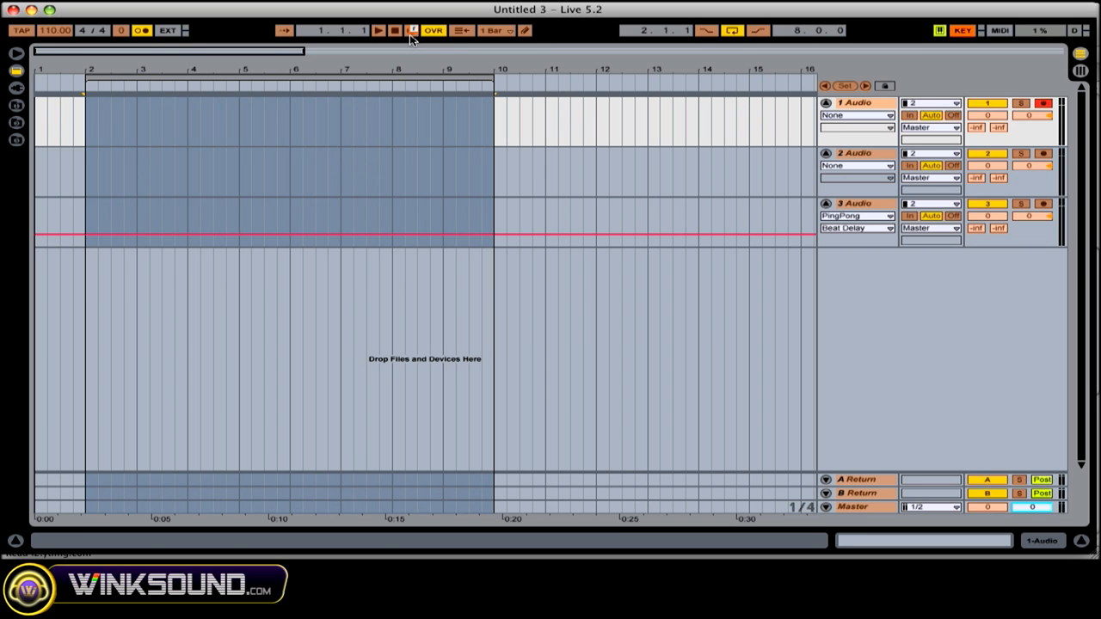
pyautogui.click(409, 31)
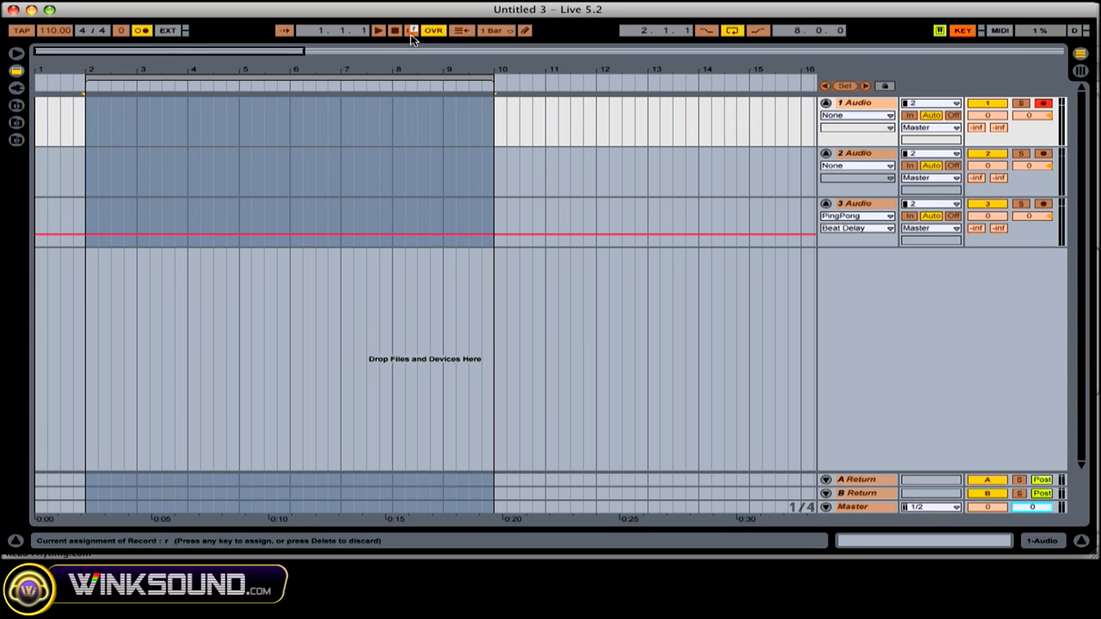
pyautogui.moveTo(808, 48)
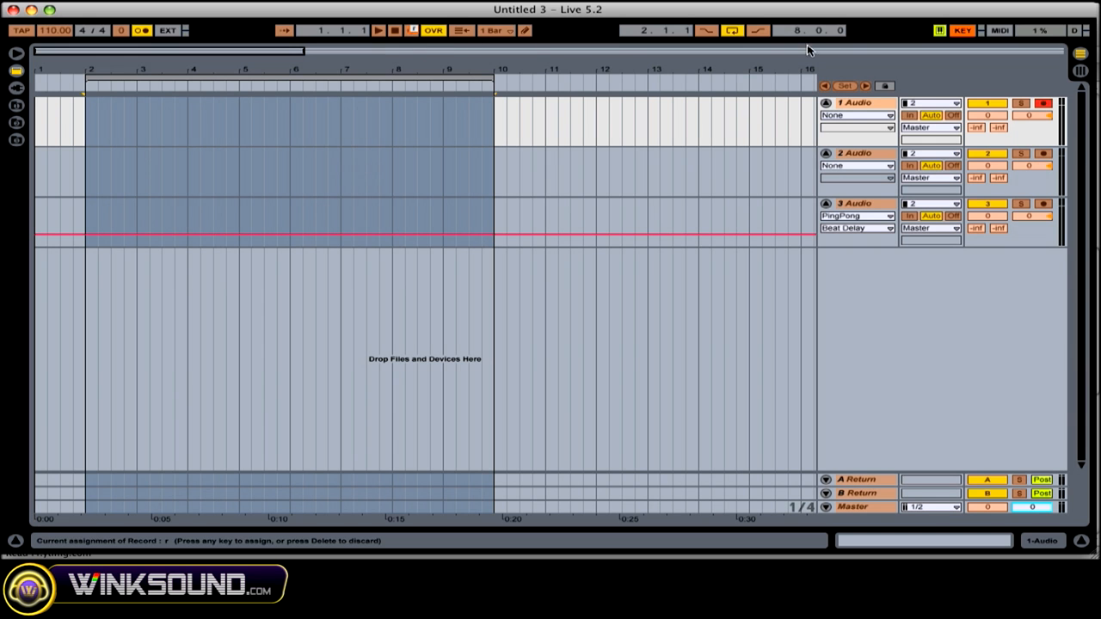
pyautogui.moveTo(1025, 31)
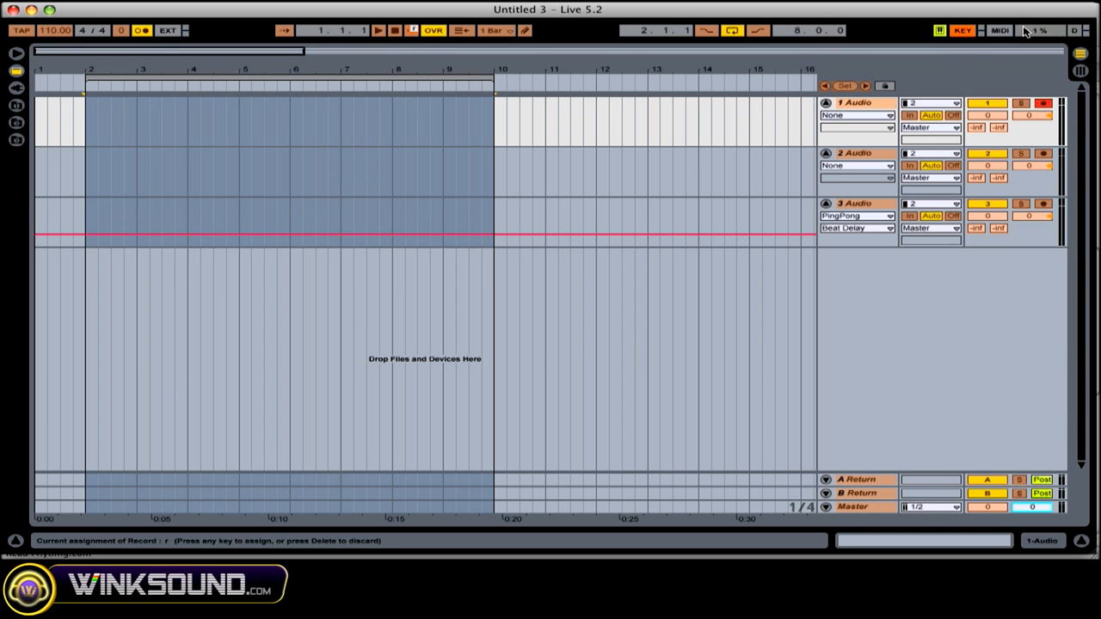
pyautogui.click(998, 29)
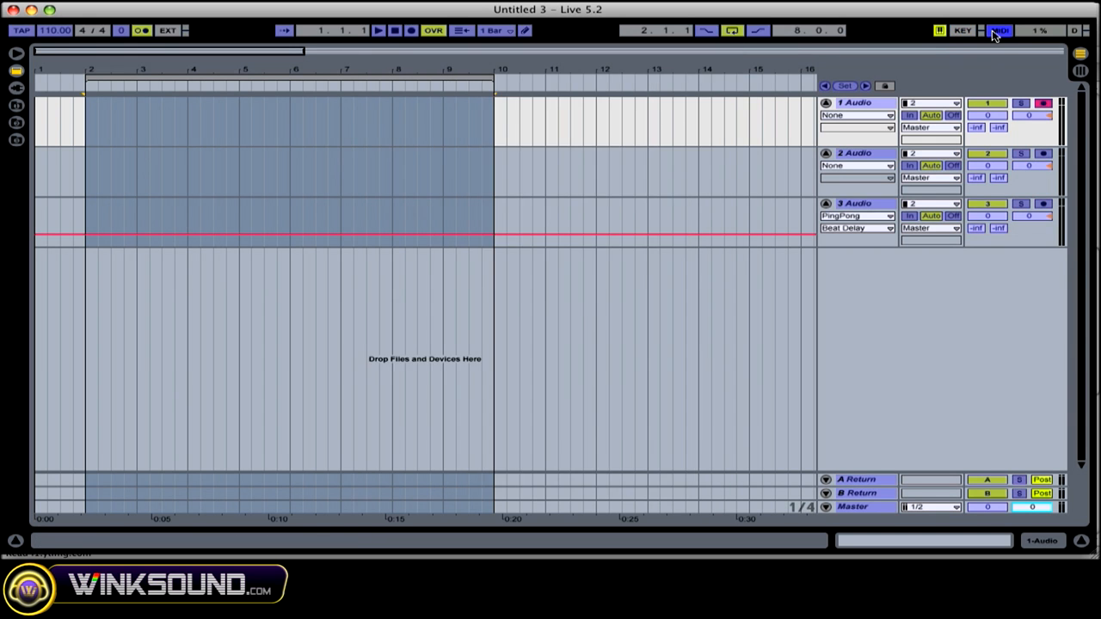
pyautogui.click(998, 27)
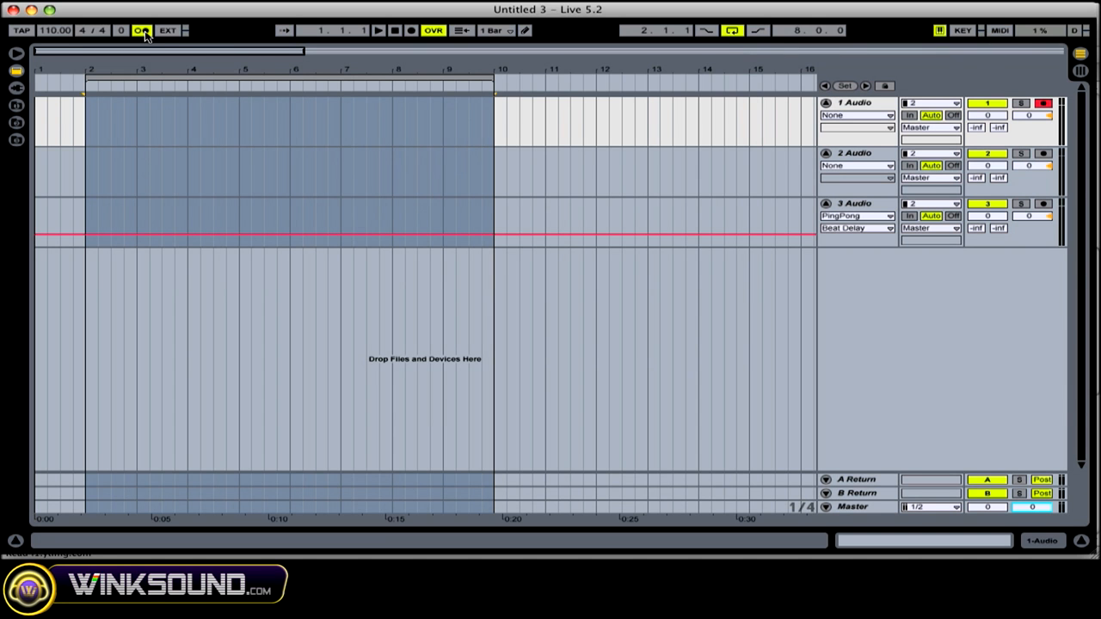
pyautogui.click(141, 31)
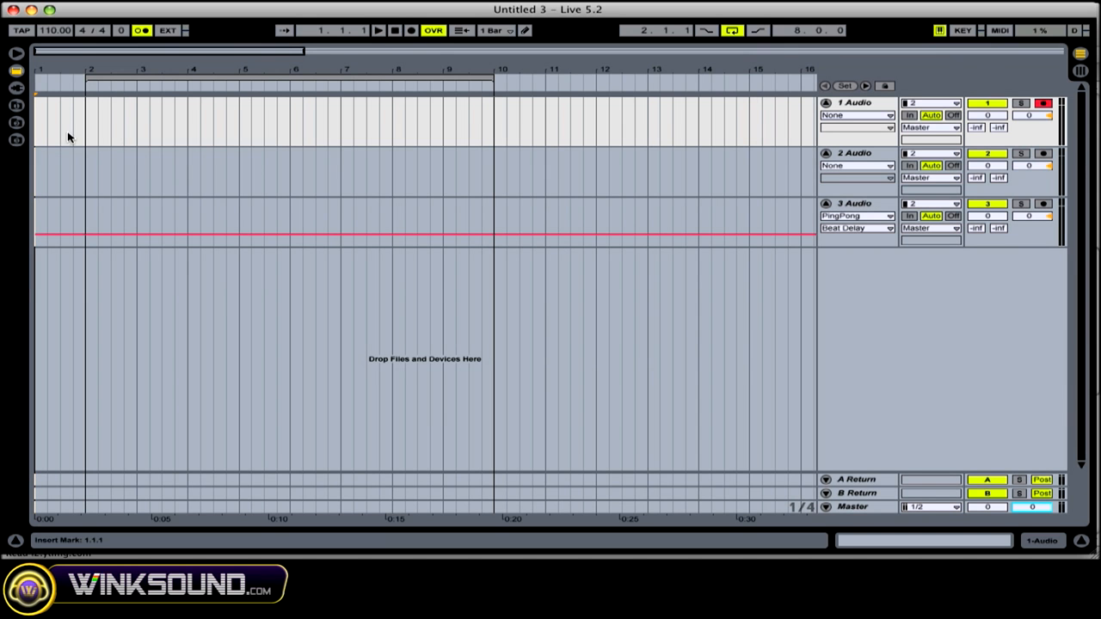
pyautogui.moveTo(206, 129)
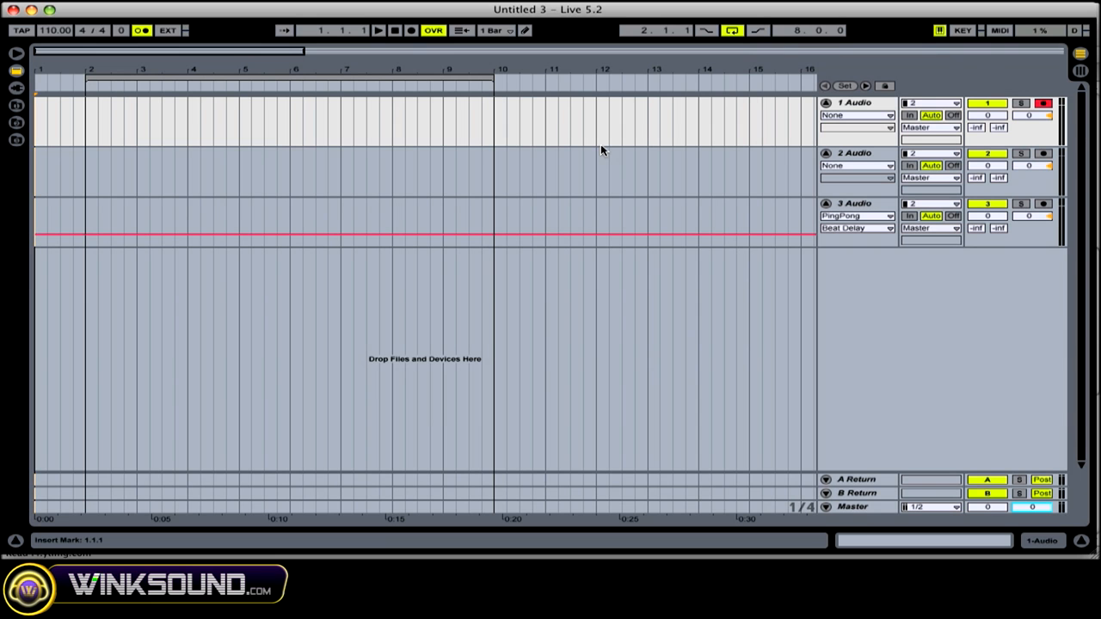
pyautogui.moveTo(539, 114)
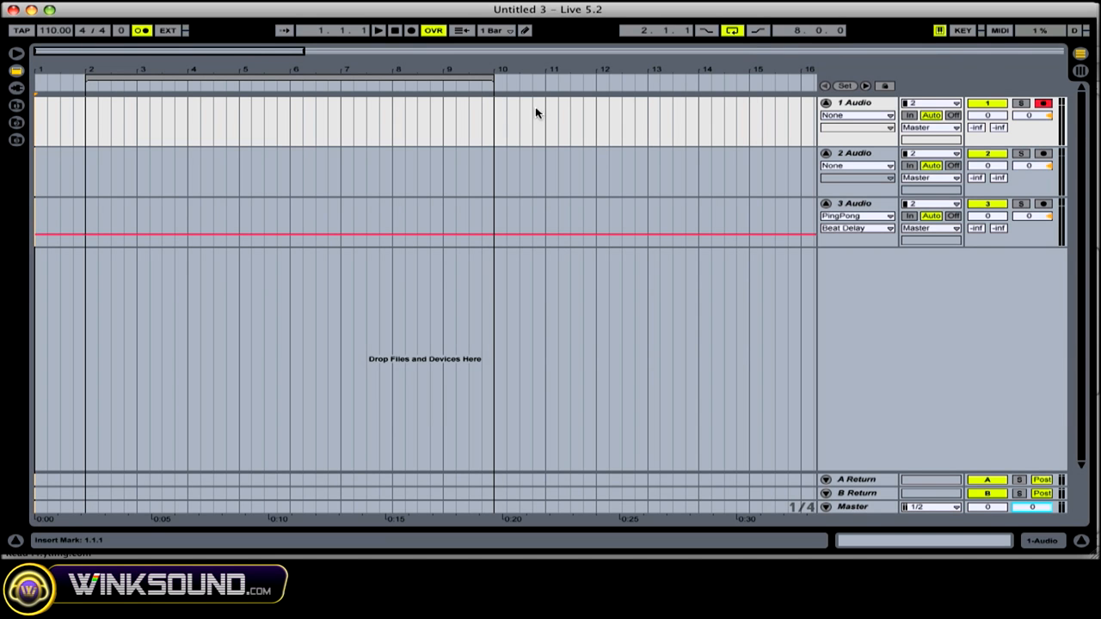
pyautogui.moveTo(616, 119)
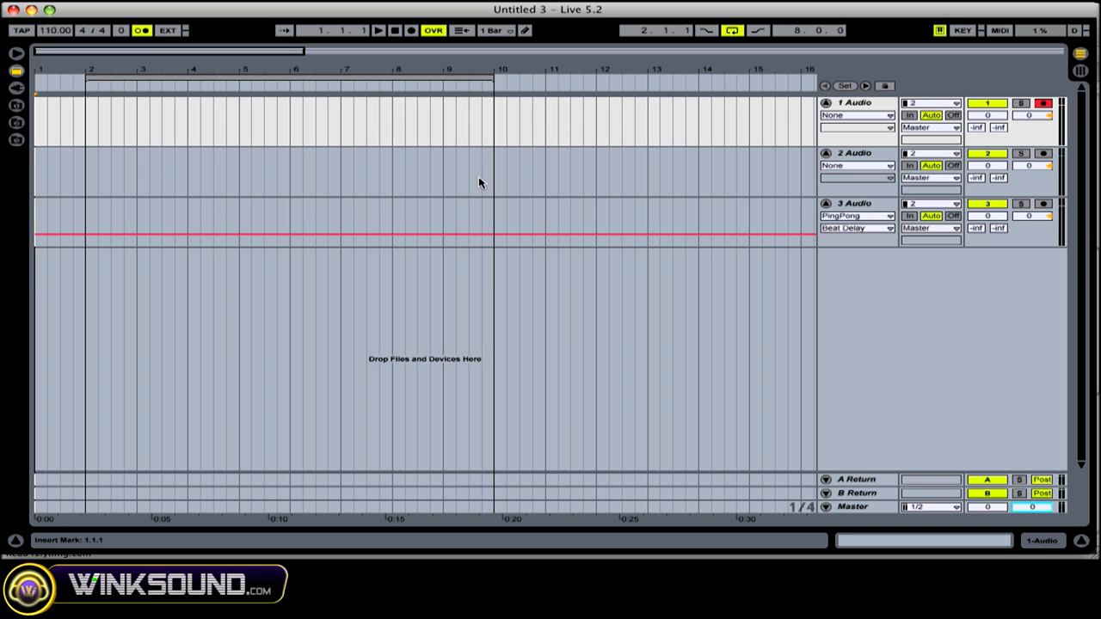
pyautogui.moveTo(557, 187)
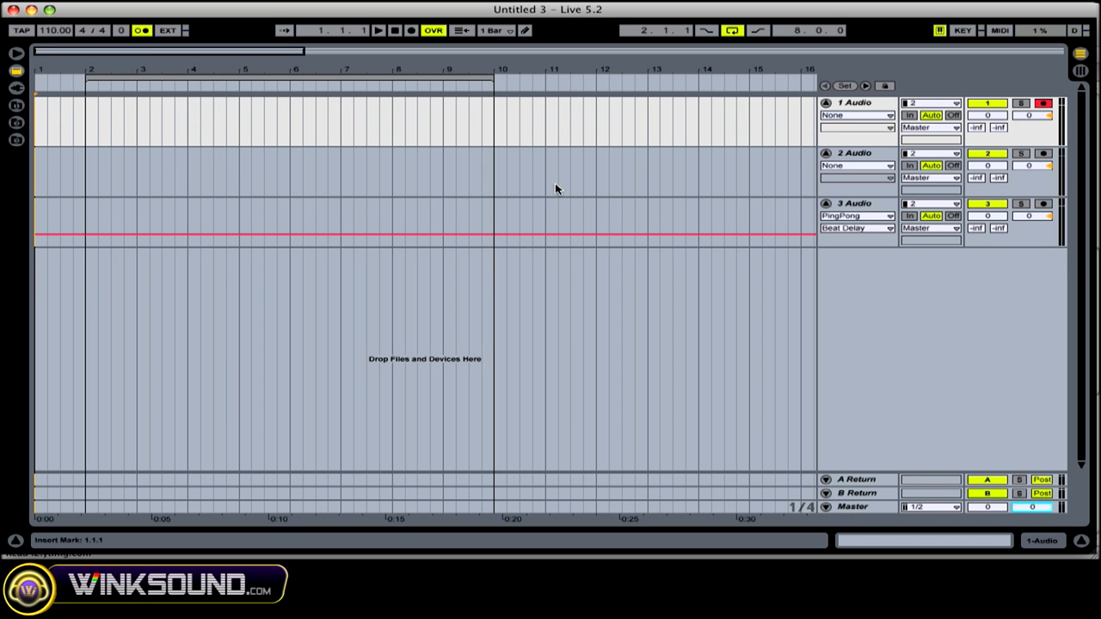
pyautogui.moveTo(474, 213)
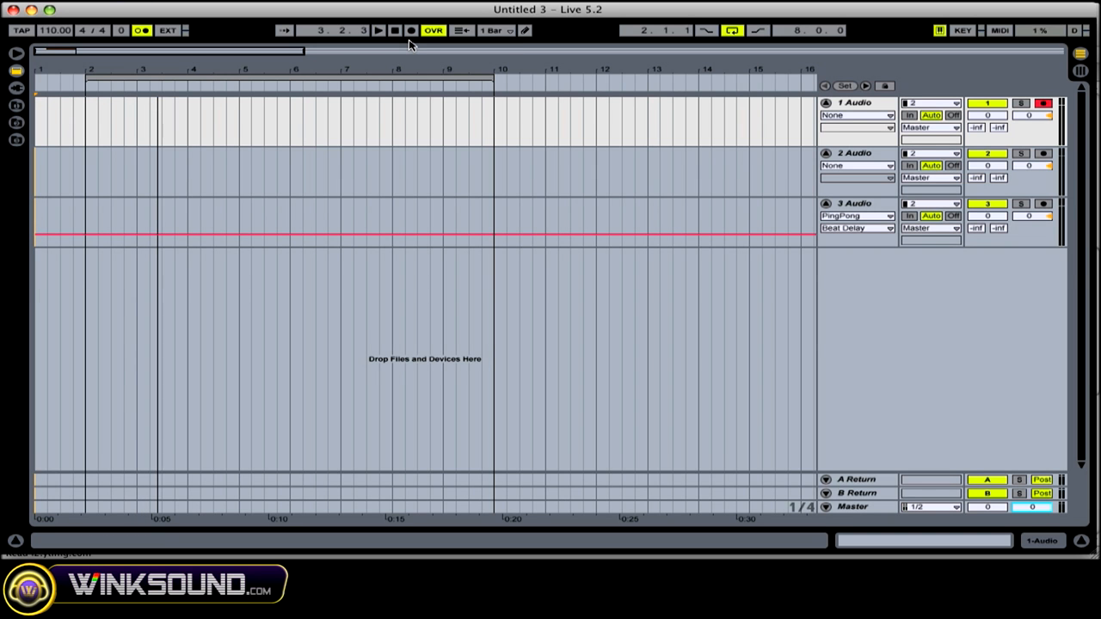
pyautogui.click(396, 31)
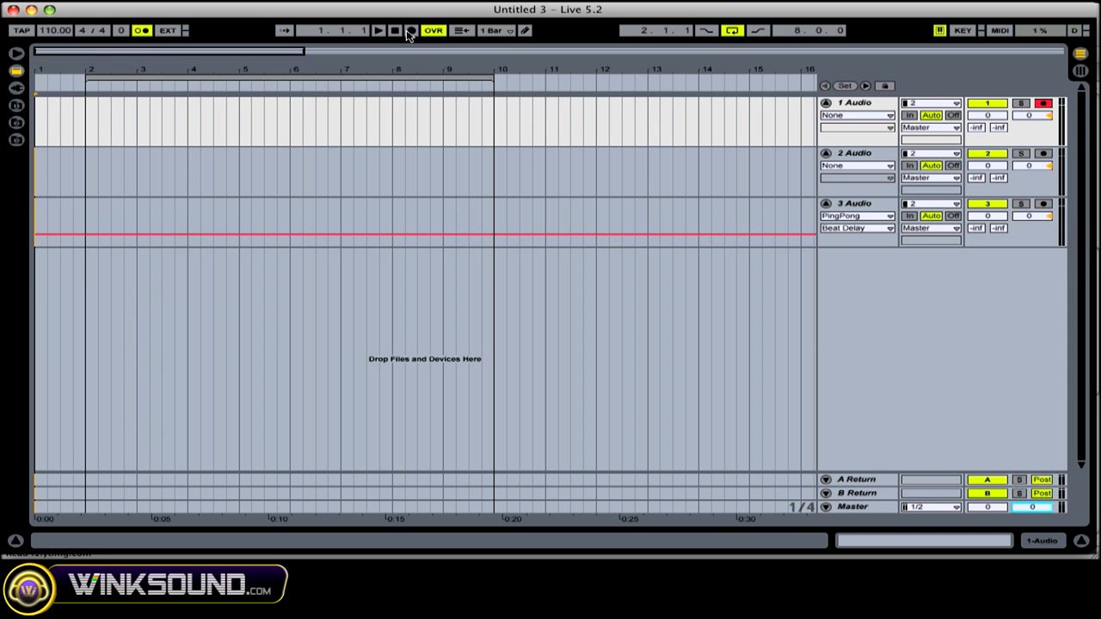
# Record audio into the bar 2–10 loop region using the Record button
pyautogui.click(404, 31)
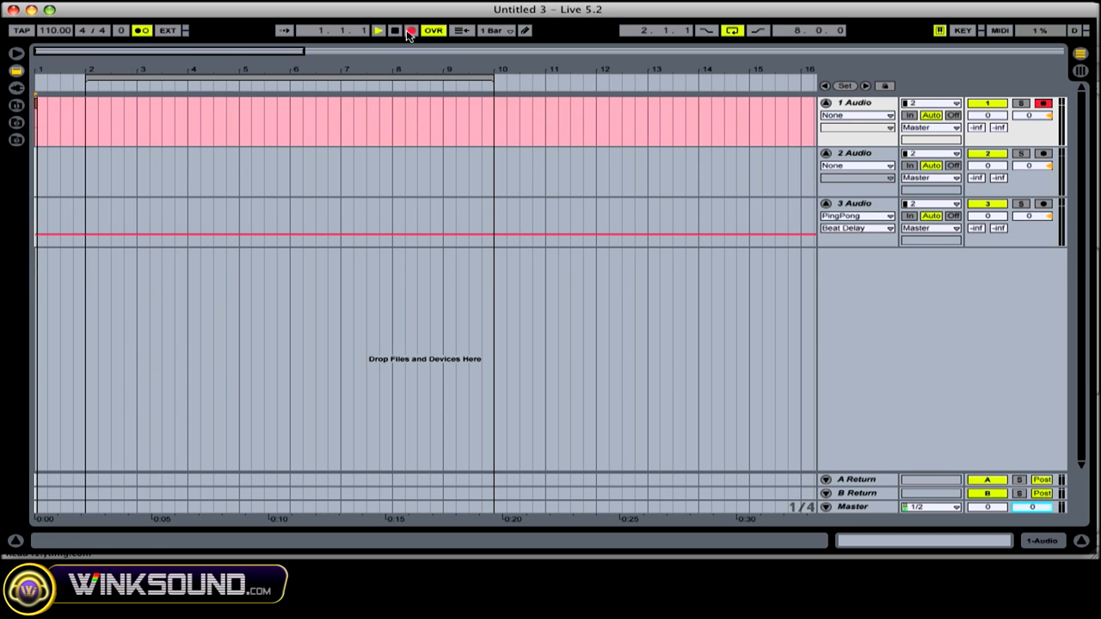
pyautogui.click(406, 31)
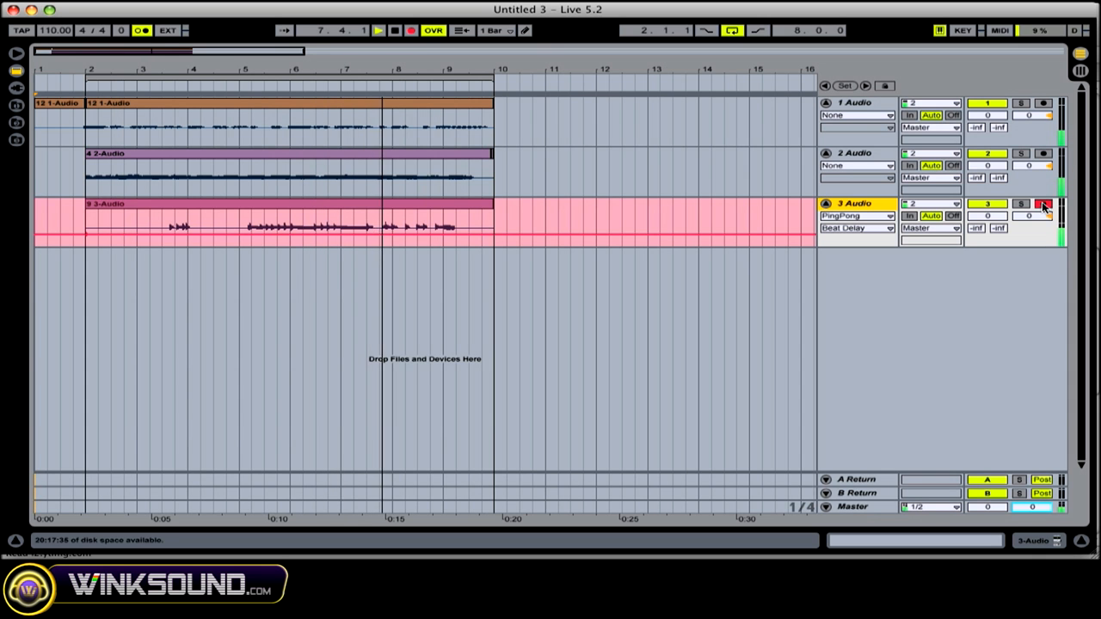
# Stop the track 3 recording and switch on punch-in recording for the one-bar region at bar 6
pyautogui.click(380, 31)
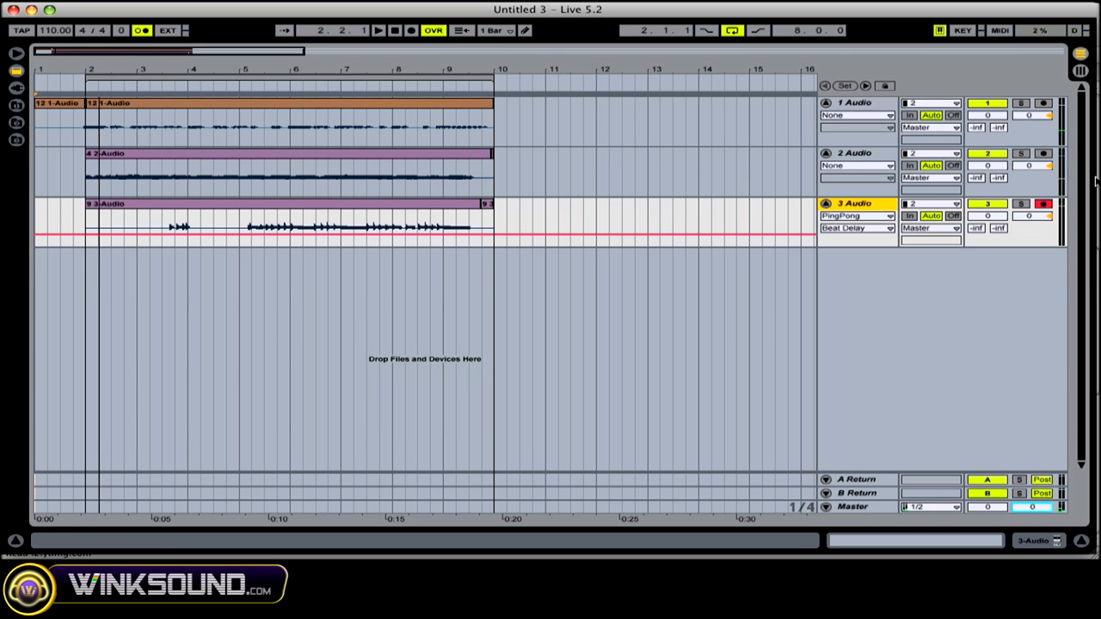
pyautogui.moveTo(1066, 77)
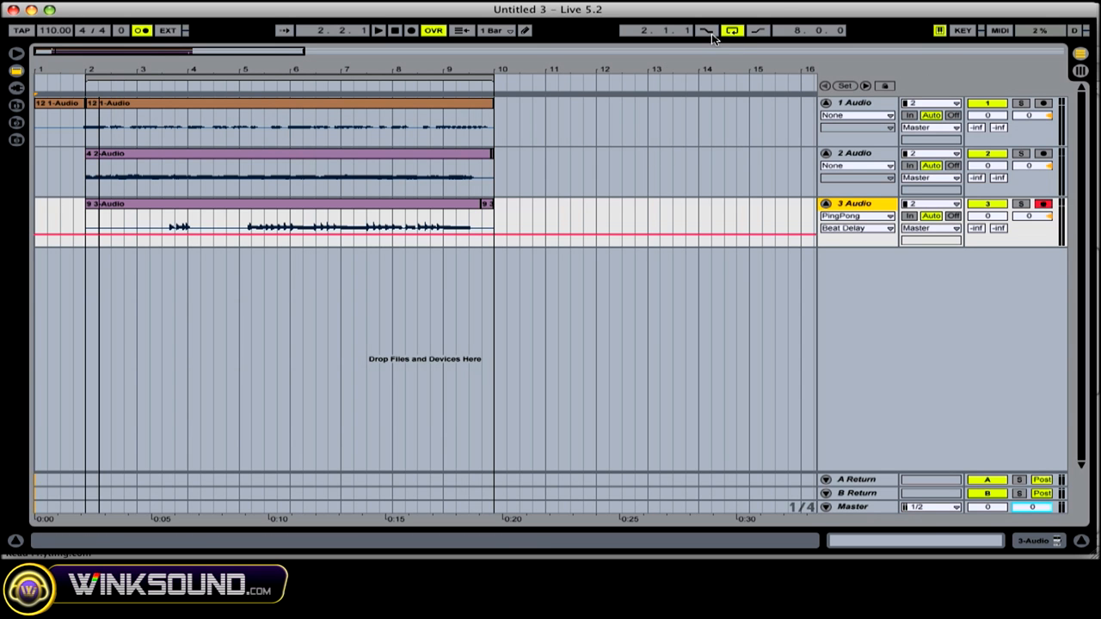
pyautogui.click(733, 31)
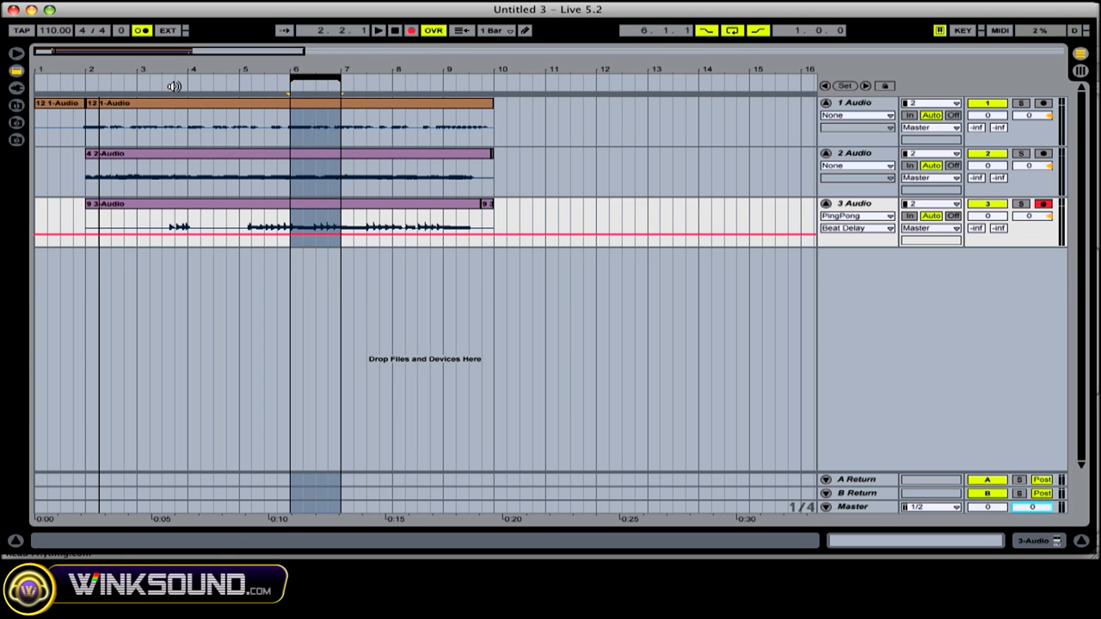
# Play the arrangement and engage recording so track 3 punches in at bar 6
pyautogui.click(378, 31)
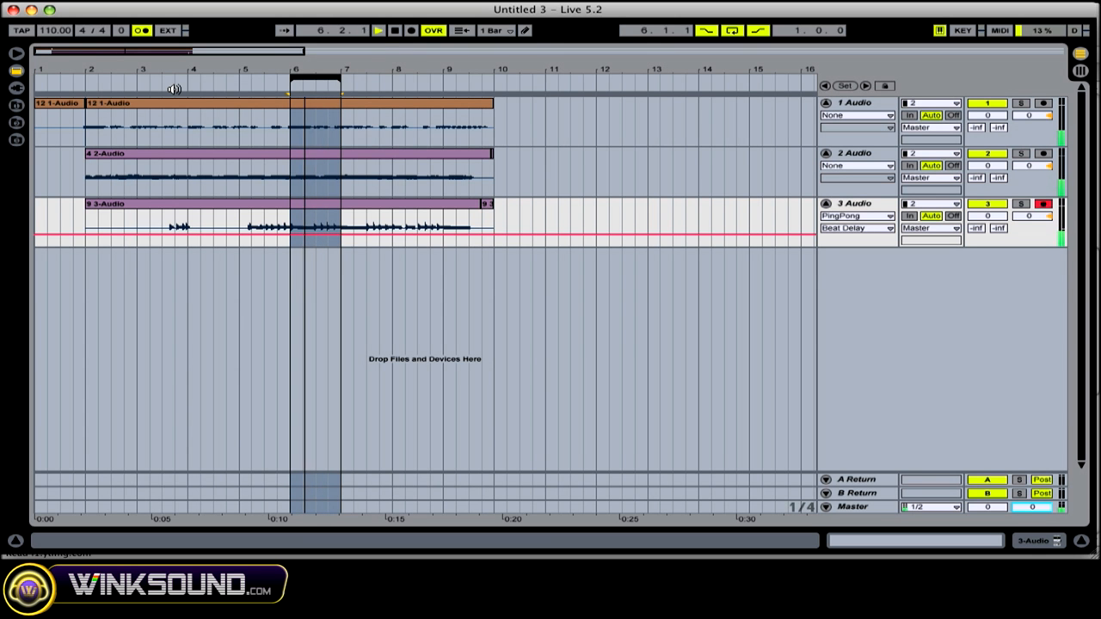
pyautogui.click(402, 32)
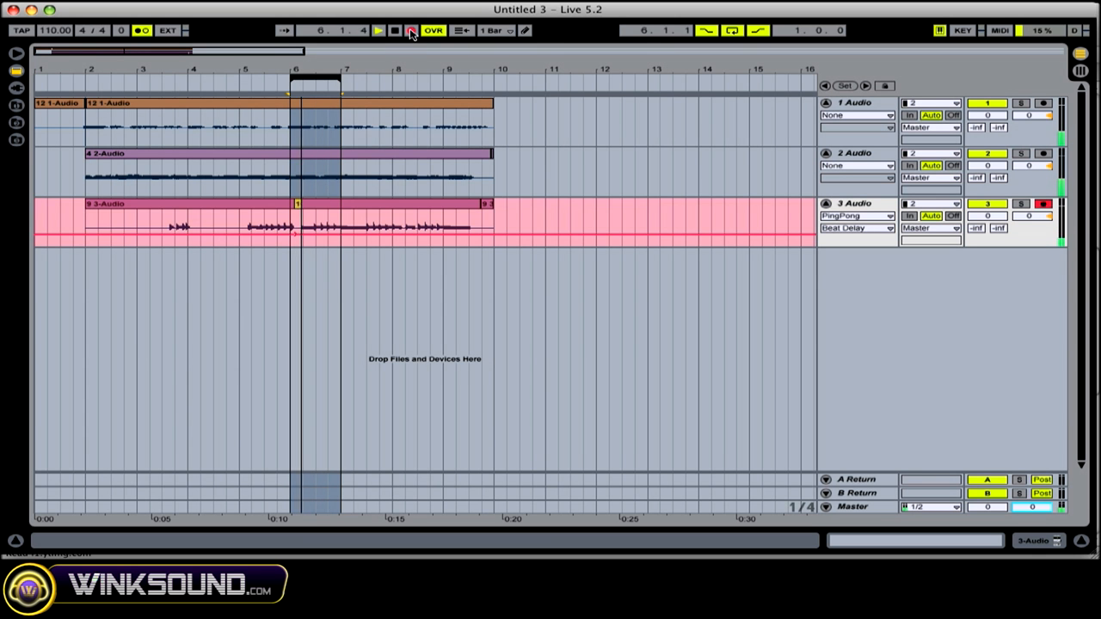